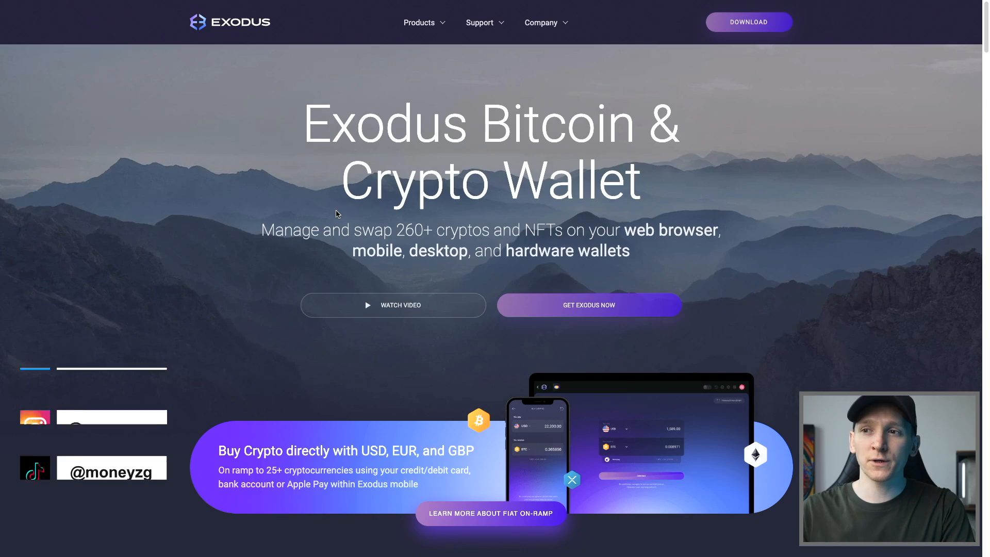
# Reach the Exodus download page via Products > Trezor Hardware Wallet and launch the desktop wallet
pyautogui.click(424, 22)
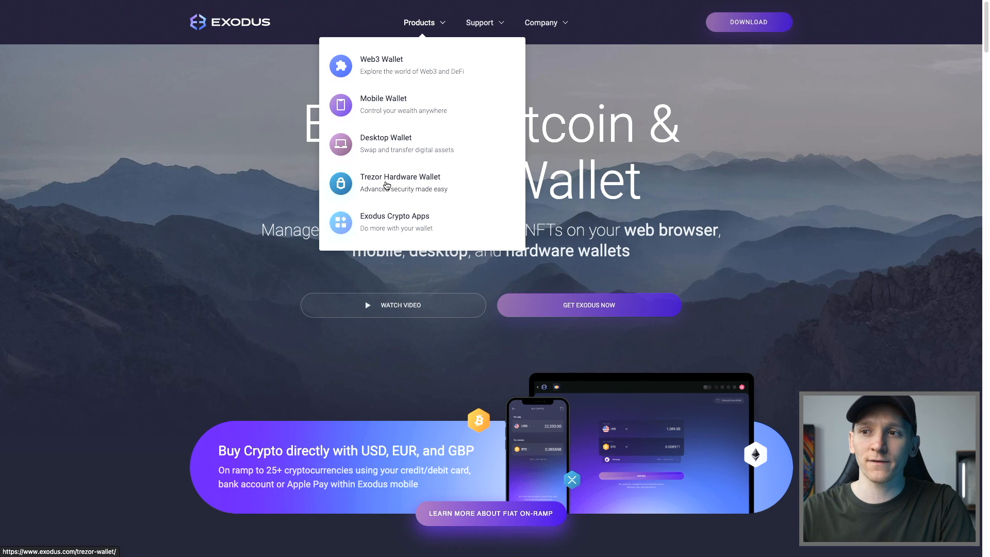
pyautogui.click(400, 183)
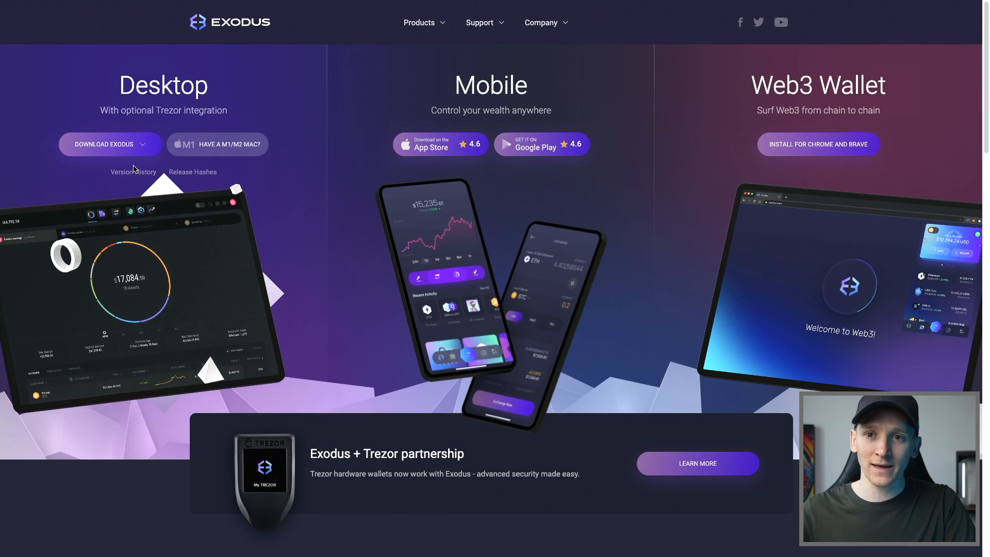
pyautogui.moveTo(114, 189)
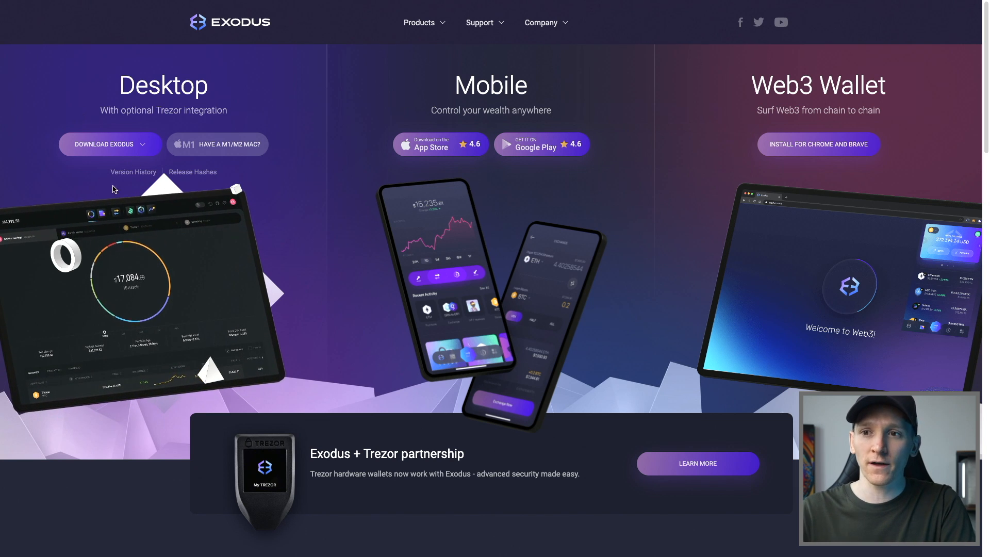
pyautogui.click(109, 143)
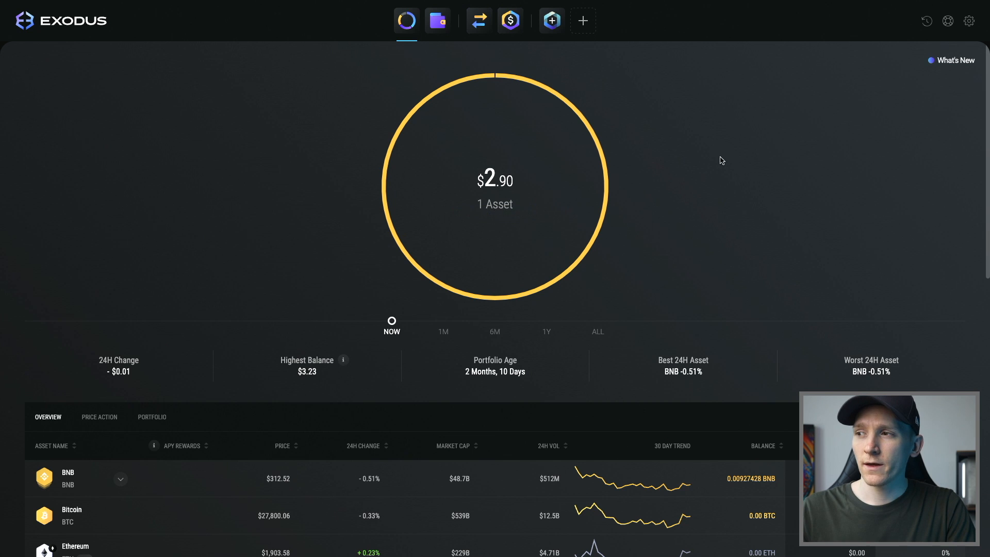
pyautogui.moveTo(958, 32)
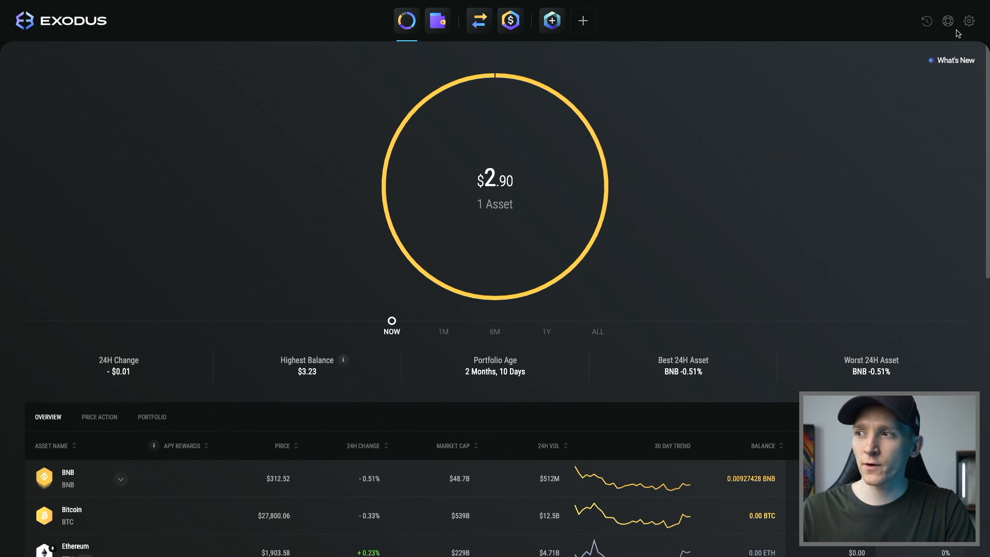
# Open the settings gear to reach the Connect Your Devices page
pyautogui.click(969, 20)
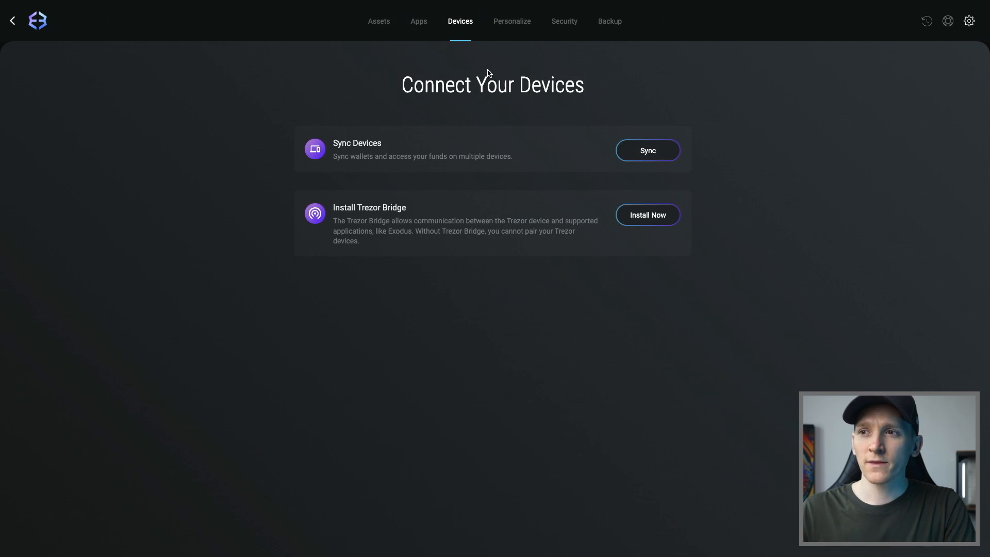
pyautogui.moveTo(460, 31)
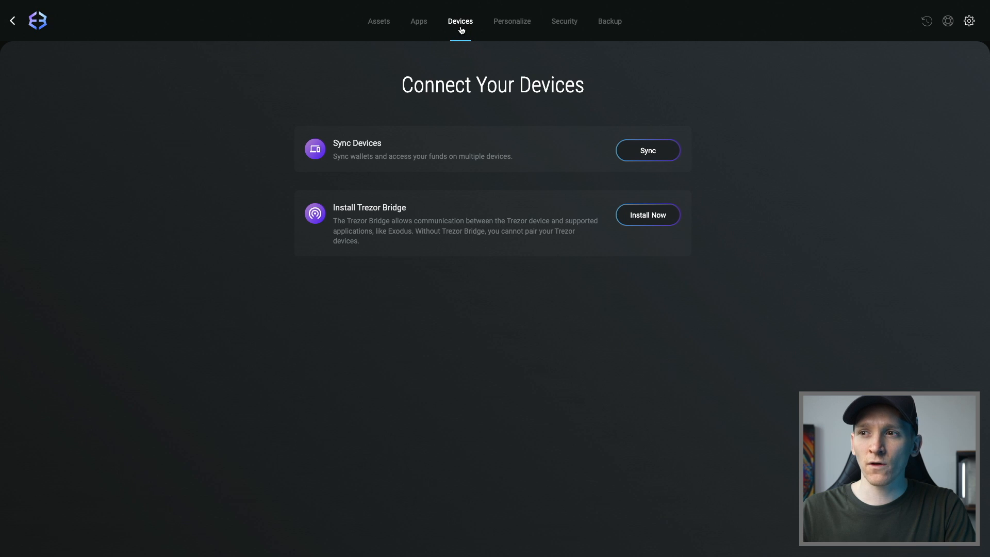
pyautogui.moveTo(405, 210)
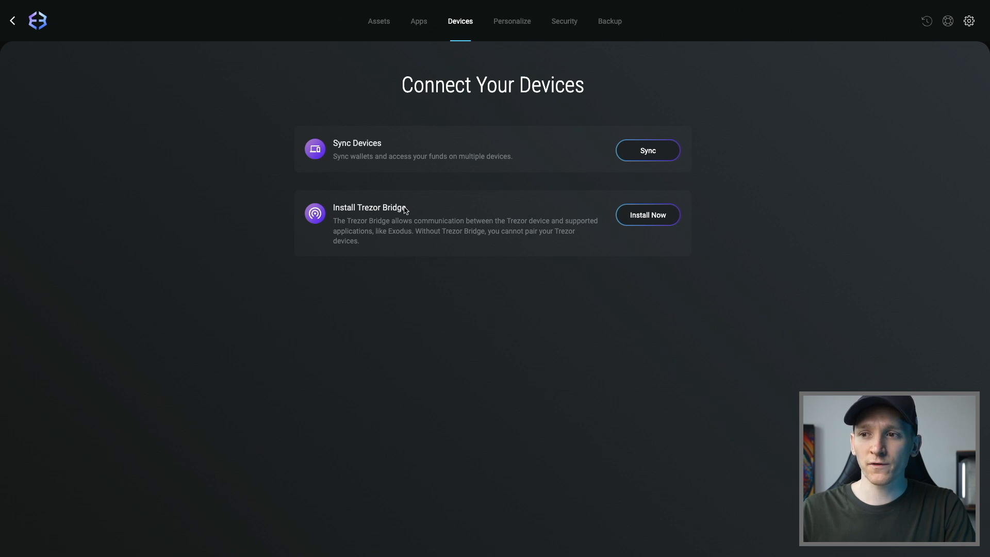
pyautogui.moveTo(397, 198)
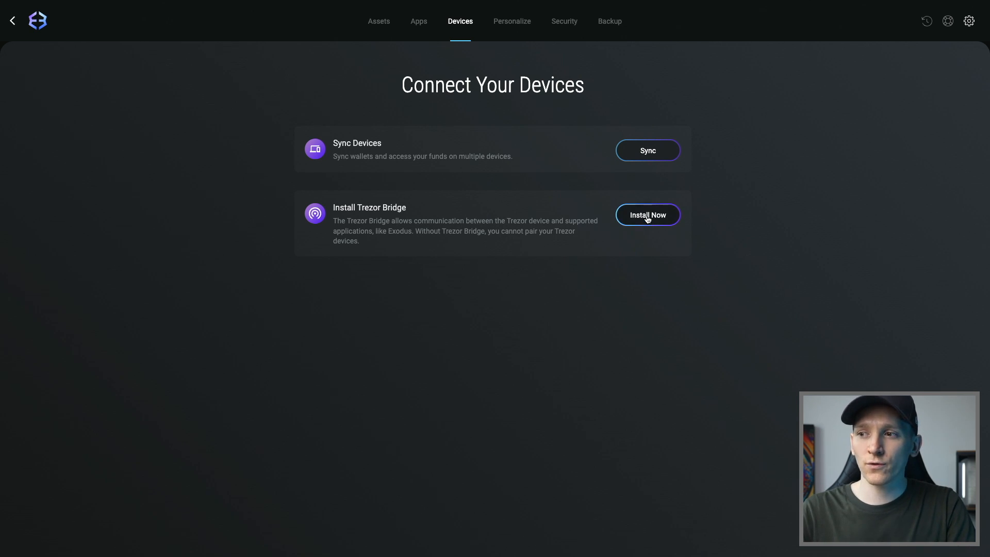
# Download the Trezor Bridge 2.0.27 macOS installer via Install Now
pyautogui.click(648, 215)
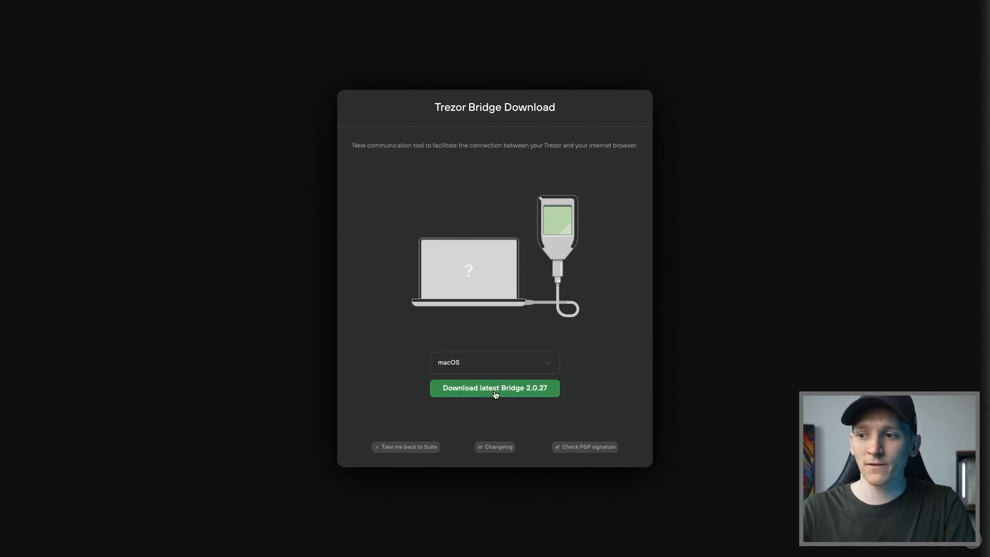
pyautogui.click(495, 389)
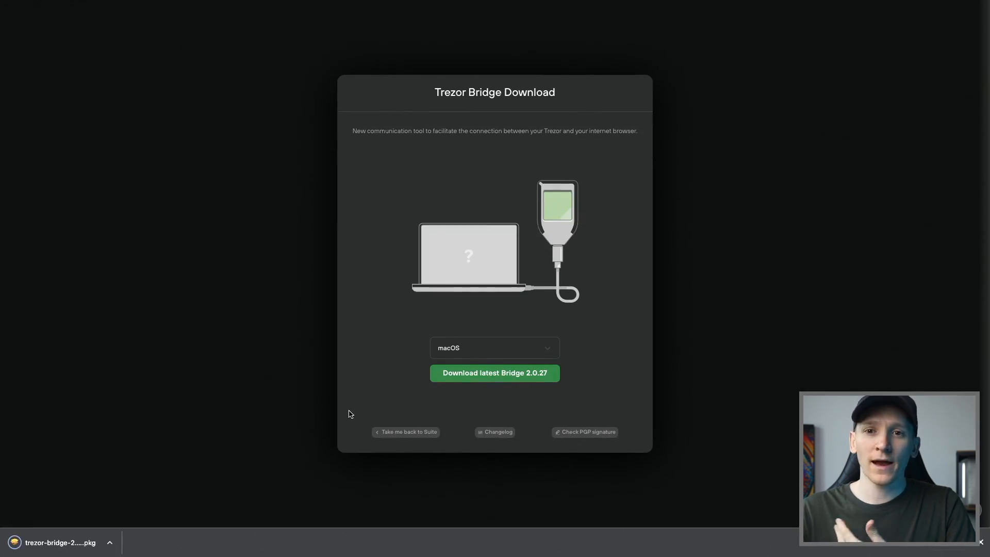
pyautogui.moveTo(101, 463)
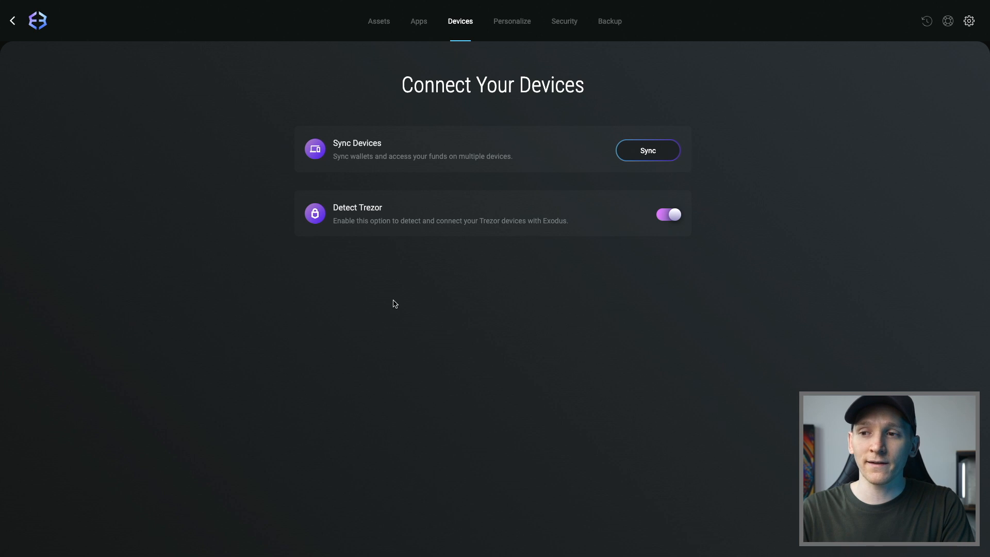
pyautogui.moveTo(647, 195)
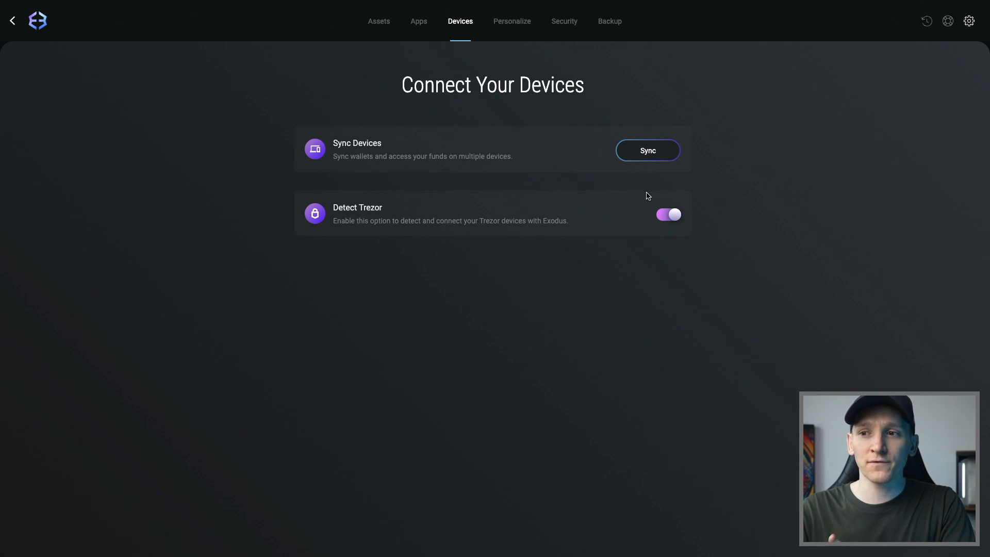
pyautogui.moveTo(358, 212)
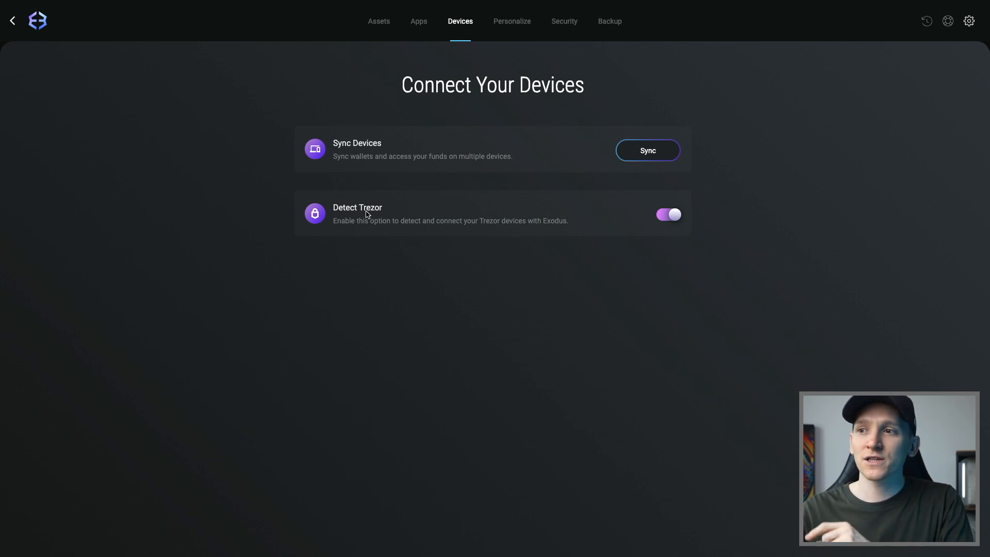
pyautogui.moveTo(742, 197)
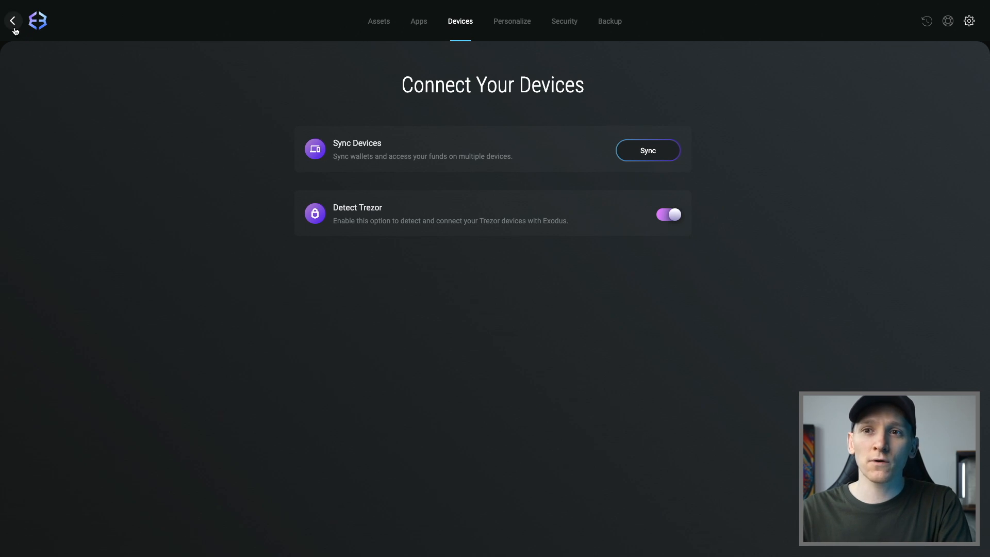
pyautogui.moveTo(533, 245)
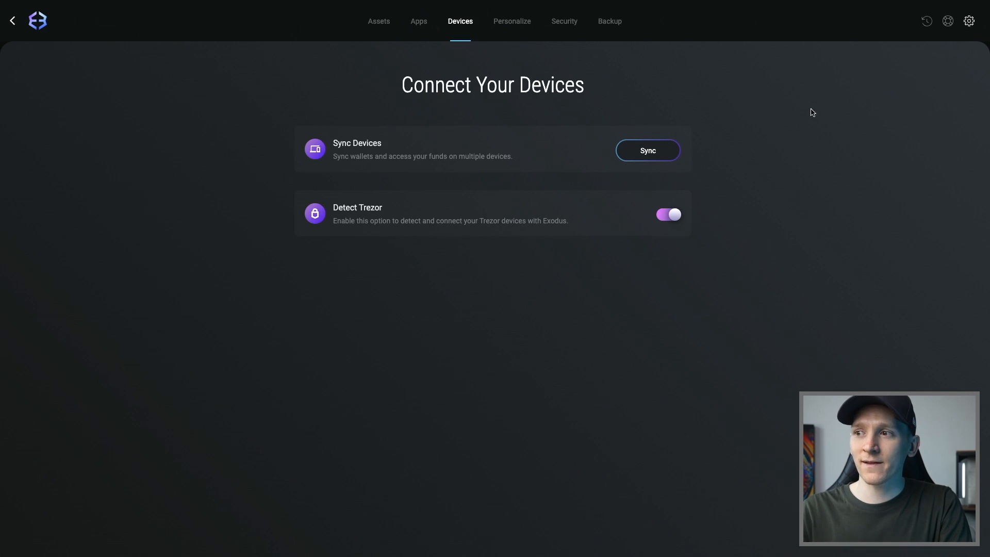
pyautogui.moveTo(386, 246)
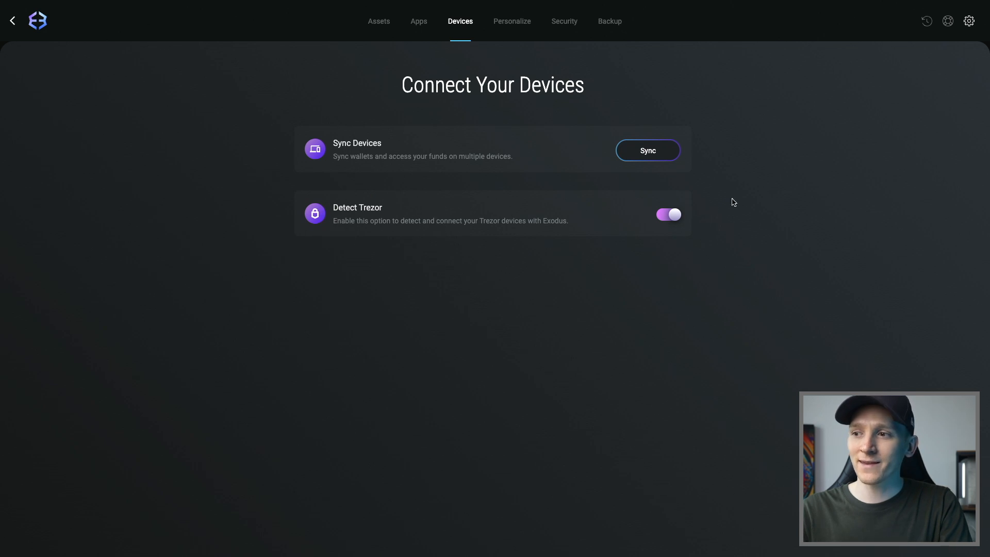
# Toggle the Detect Trezor switch off and back on
pyautogui.click(668, 215)
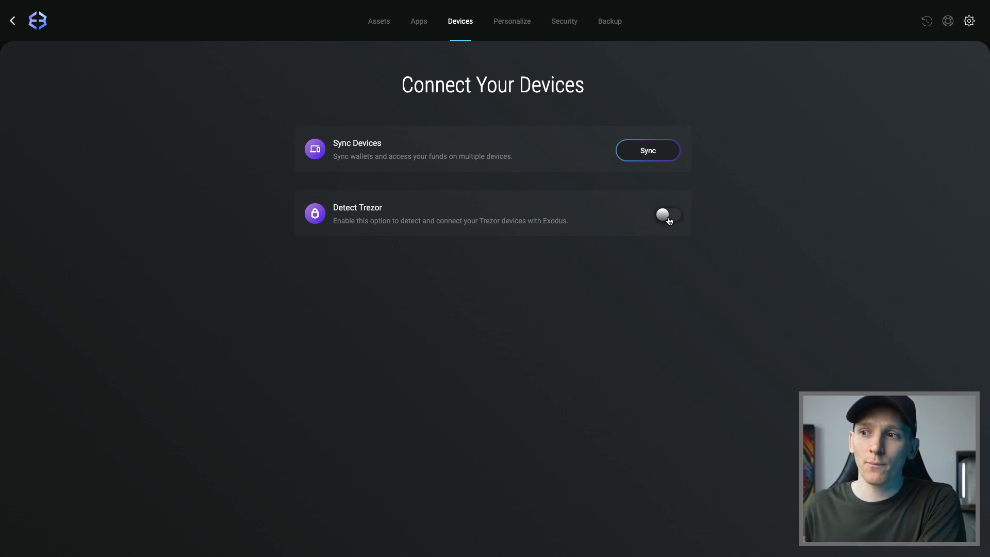
pyautogui.click(666, 215)
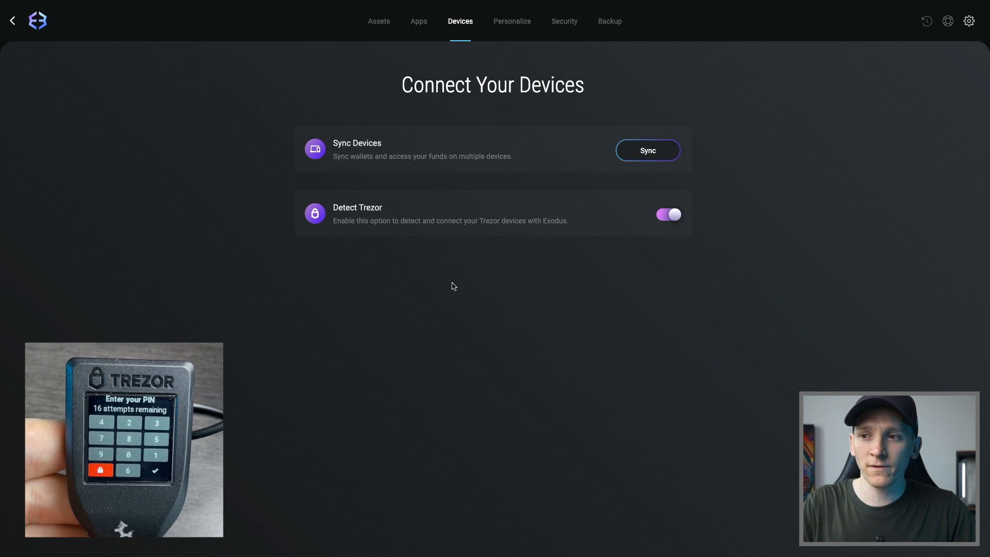
pyautogui.moveTo(431, 295)
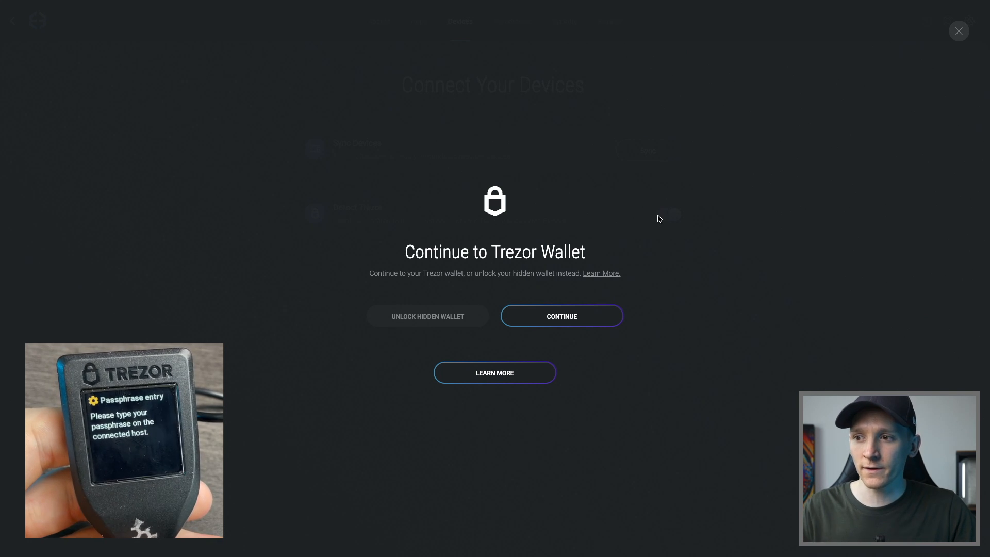
pyautogui.moveTo(548, 314)
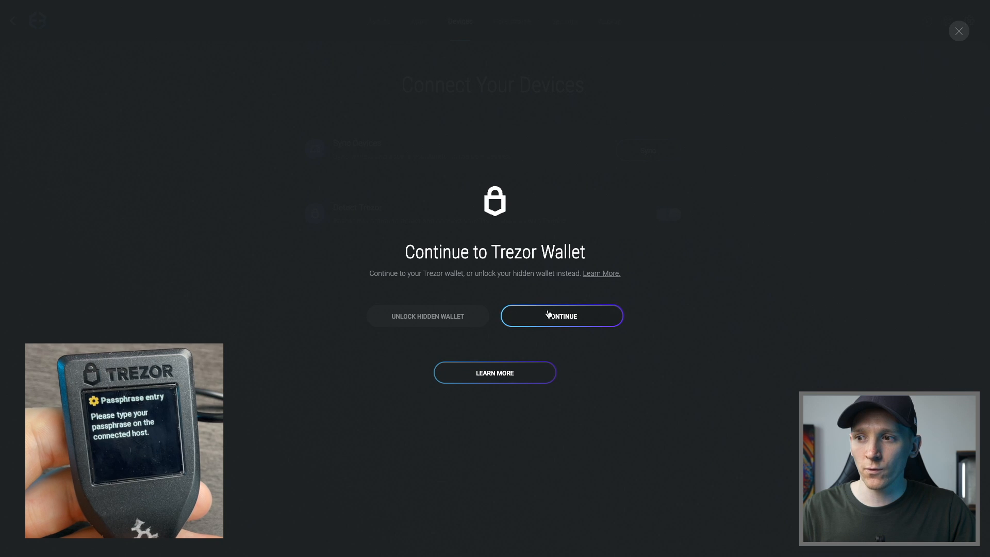
# Choose CONTINUE instead of UNLOCK HIDDEN WALLET in the Trezor dialog
pyautogui.click(562, 315)
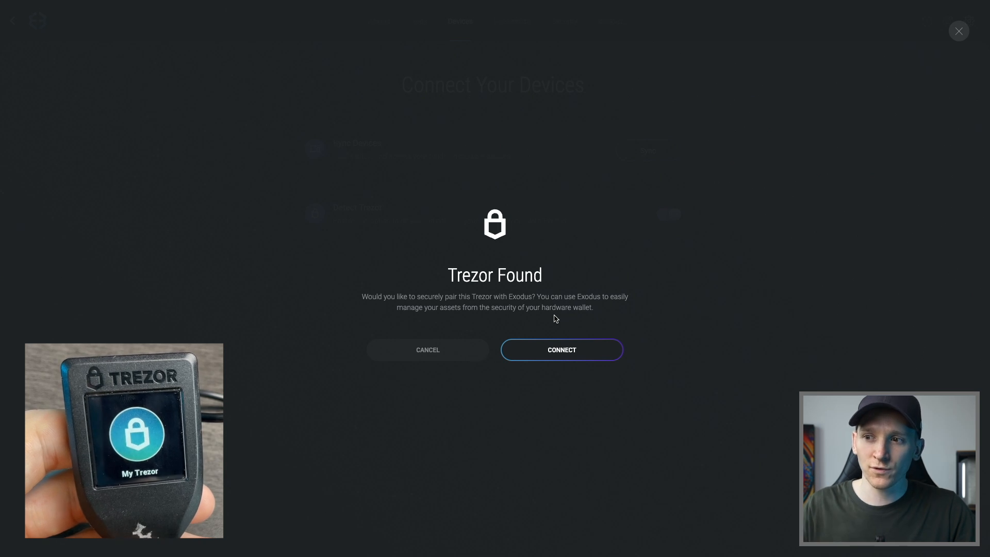
pyautogui.moveTo(484, 252)
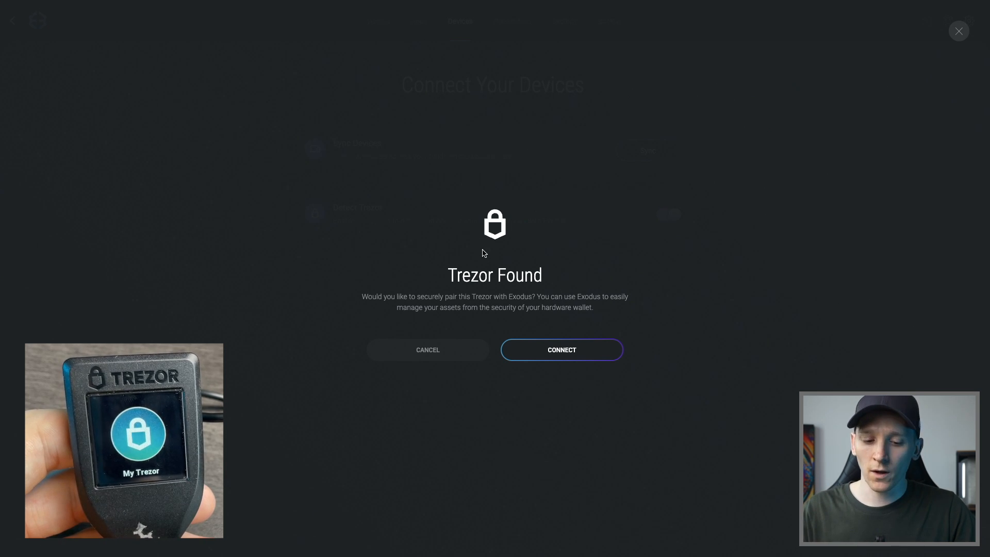
# Connect the found Trezor and wait for the successful pairing screen
pyautogui.click(428, 349)
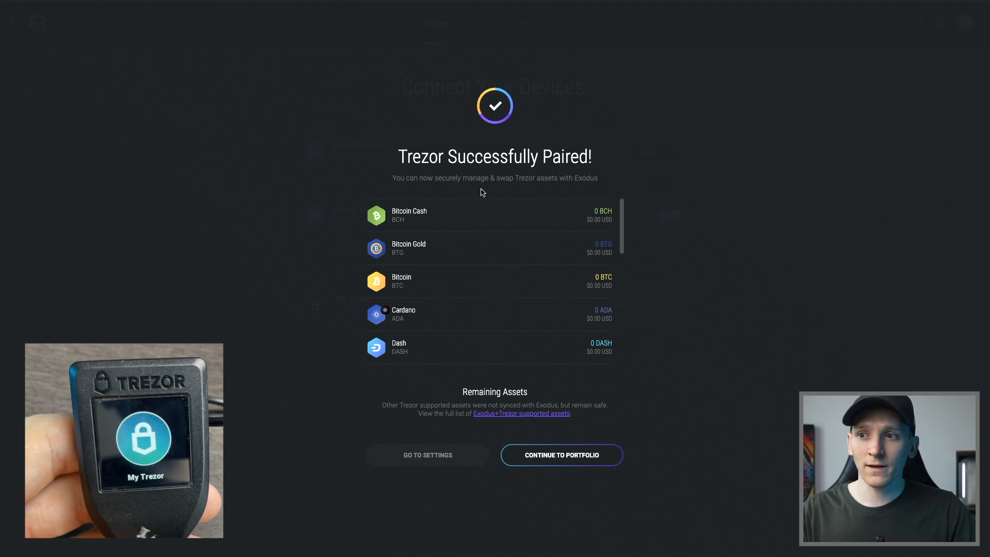
pyautogui.moveTo(643, 233)
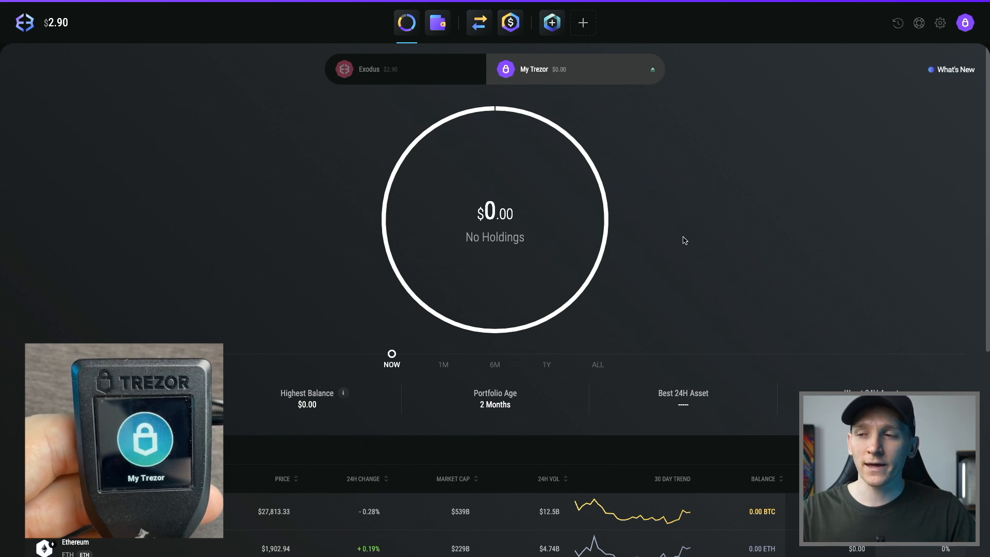
pyautogui.moveTo(537, 68)
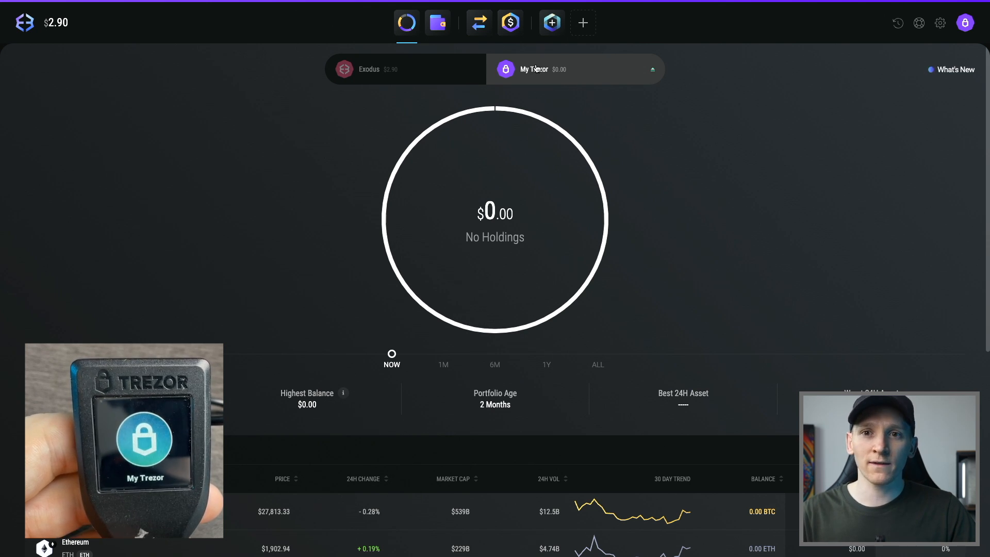
pyautogui.moveTo(593, 146)
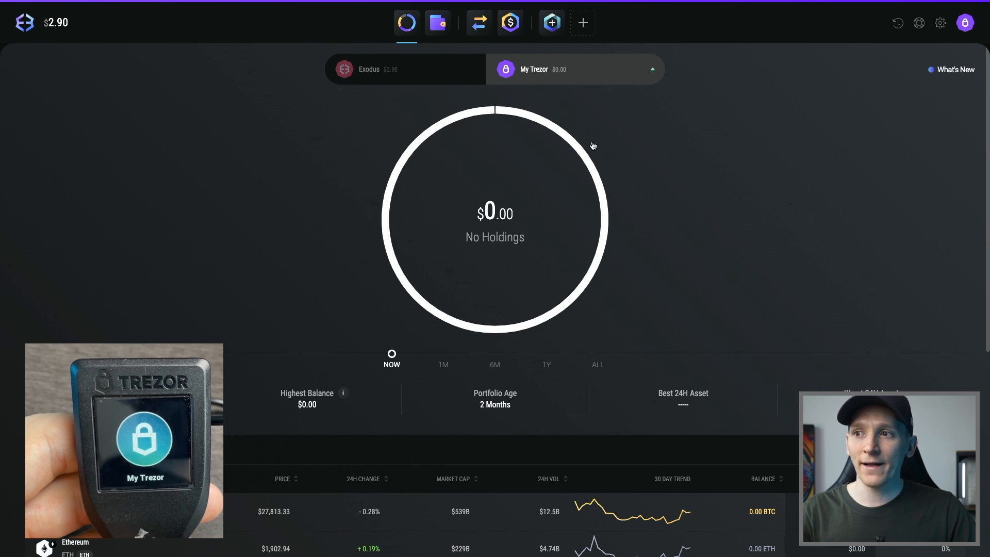
pyautogui.moveTo(606, 126)
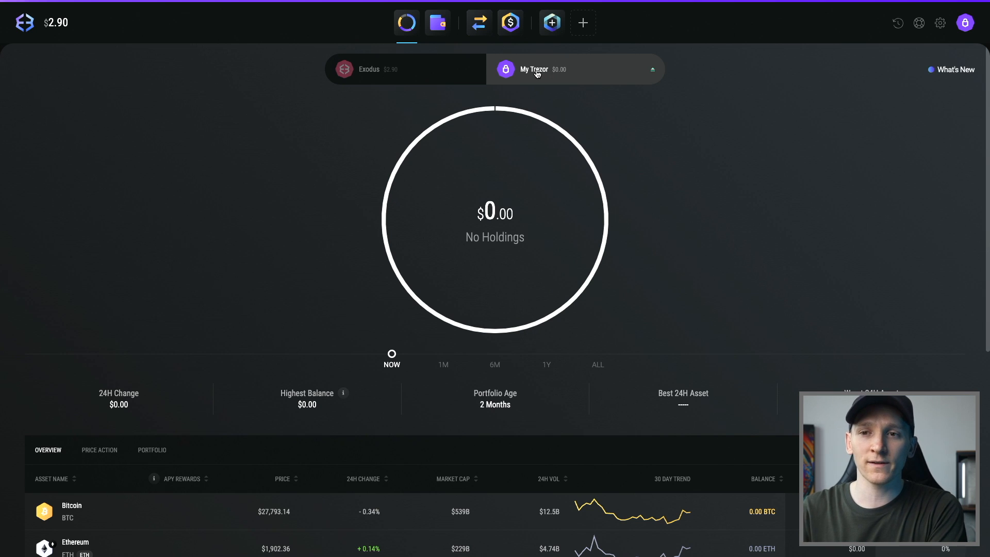
# View the $2.90 Exodus portfolio, then switch back to My Trezor
pyautogui.click(405, 69)
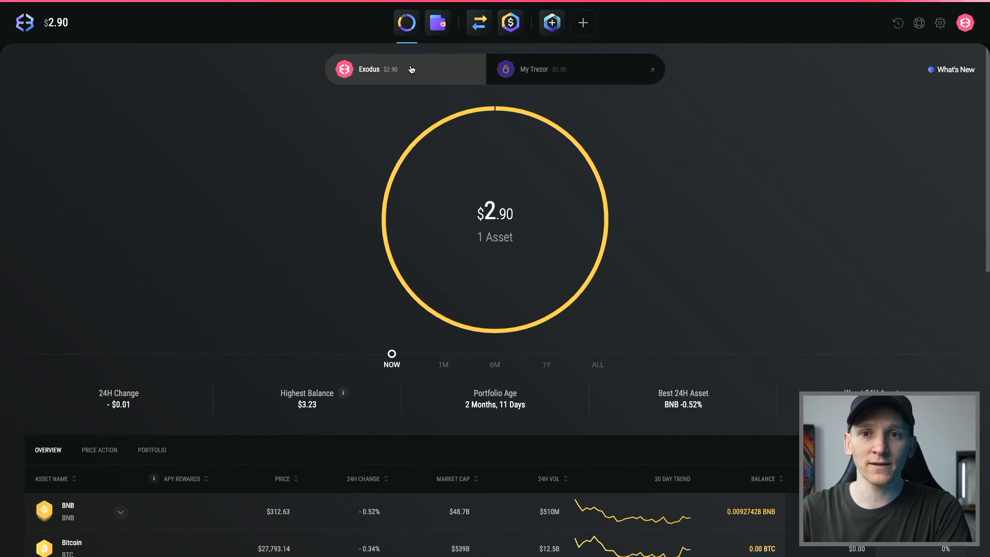
pyautogui.click(548, 72)
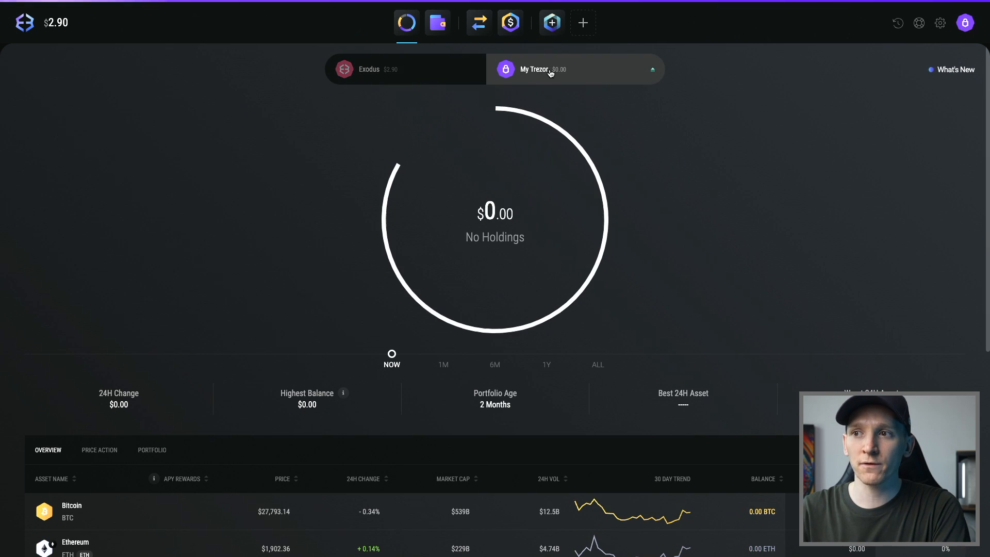
# Open the Trezor's 0 ETH Ethereum wallet and show its receive screen
pyautogui.click(438, 23)
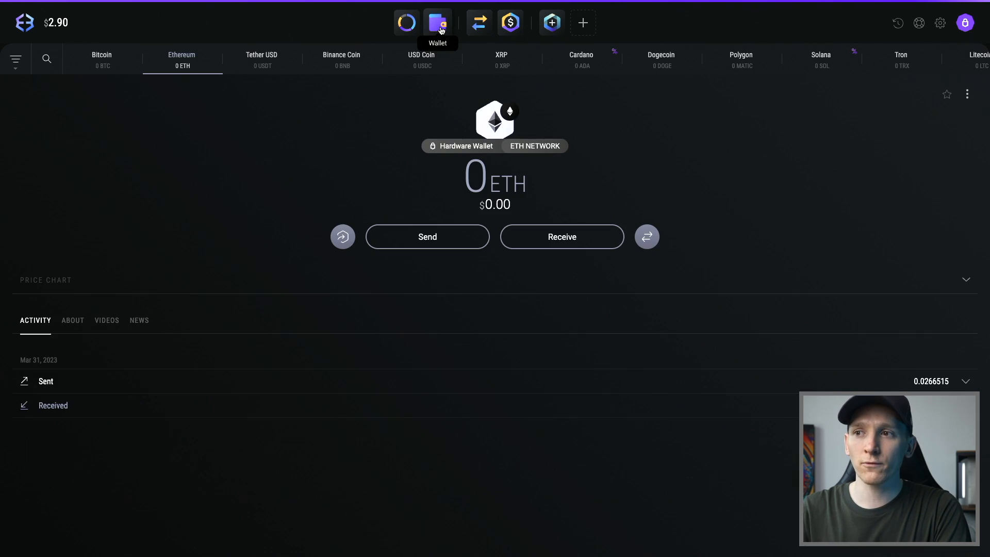
pyautogui.moveTo(277, 147)
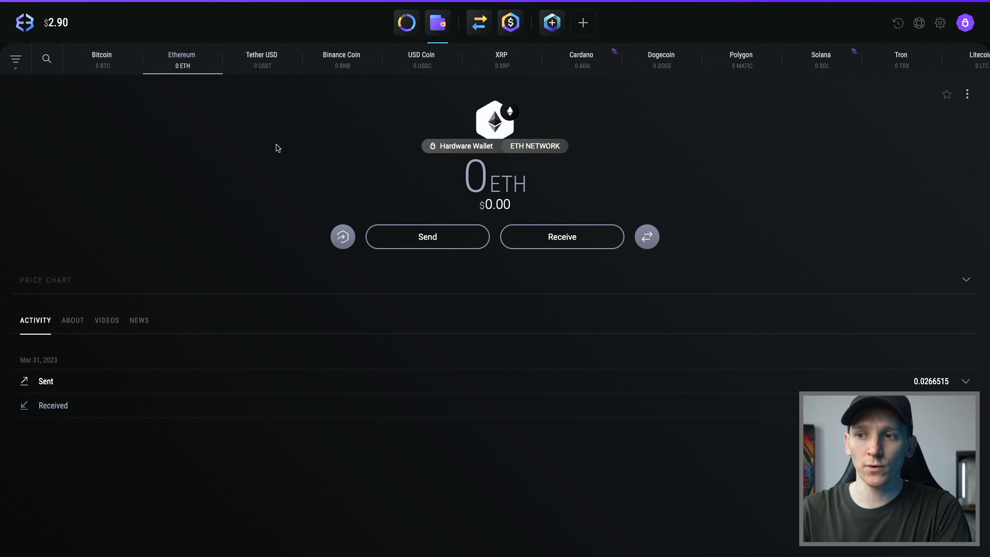
pyautogui.moveTo(143, 264)
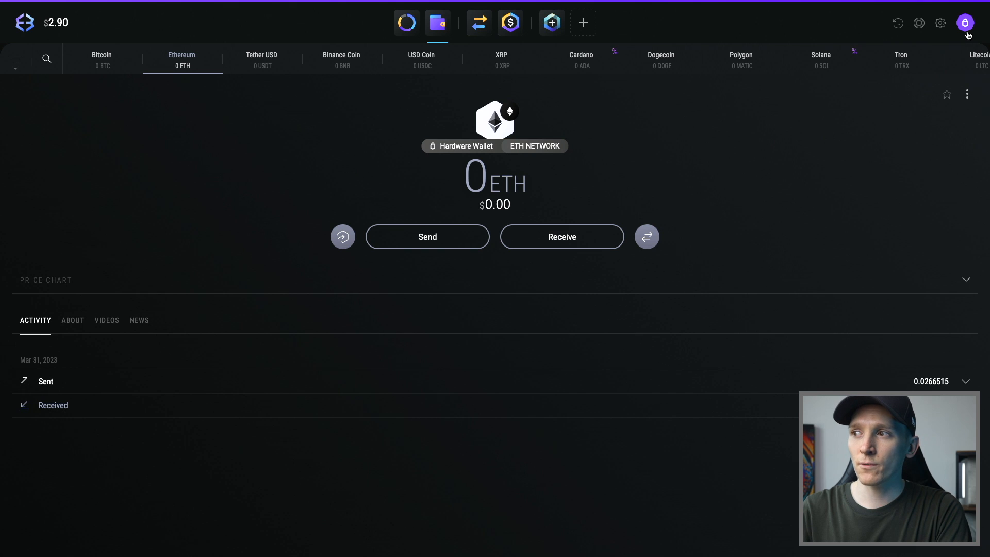
pyautogui.click(965, 23)
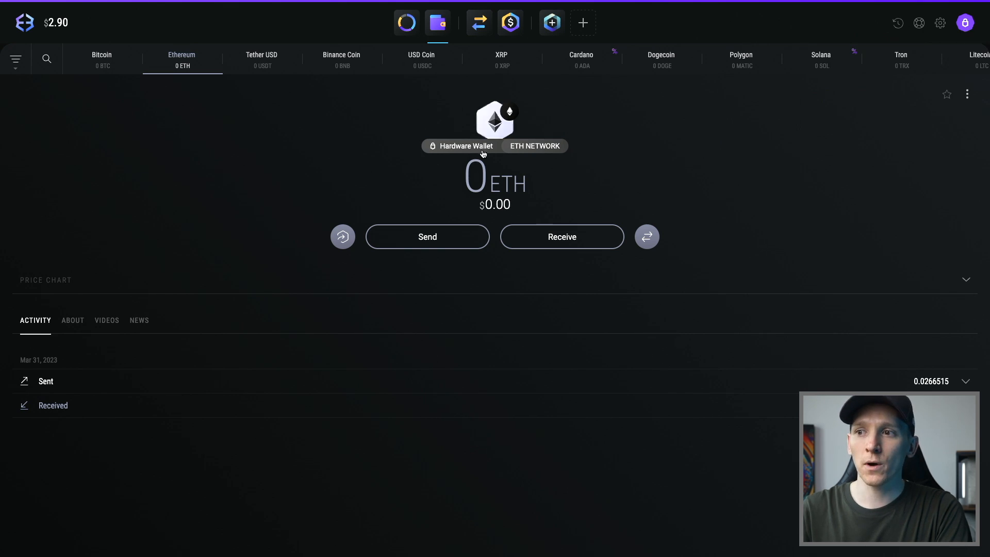
pyautogui.click(495, 120)
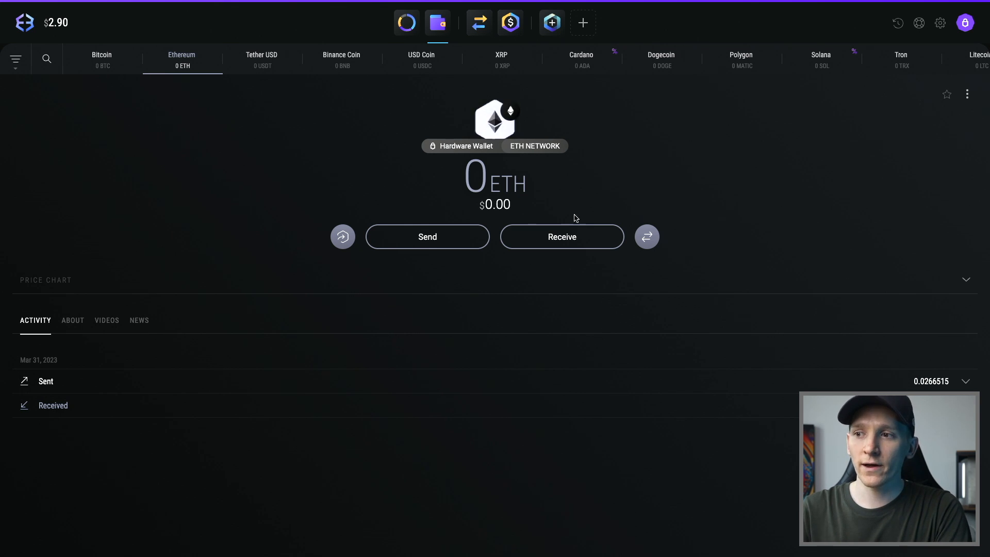
pyautogui.click(562, 236)
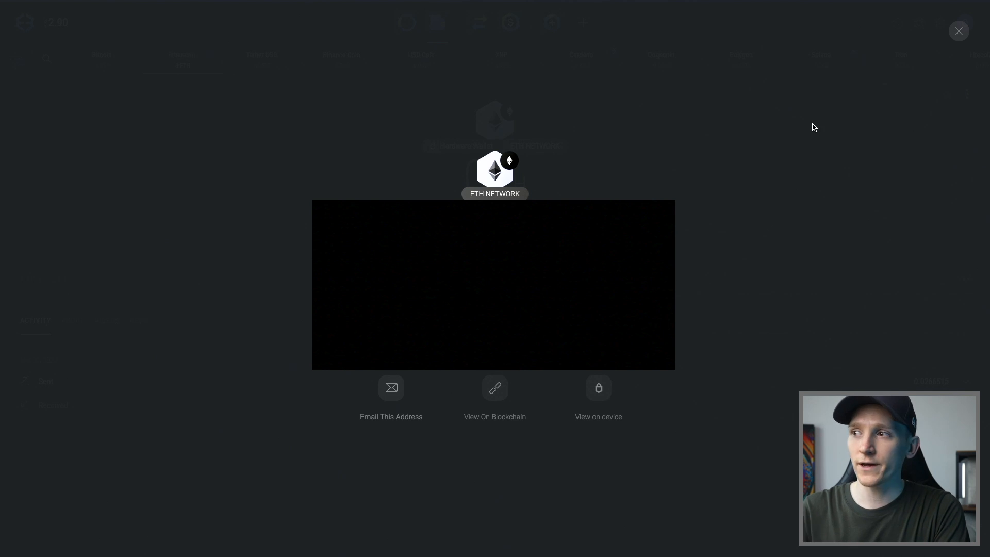
# Close the receive view, reselect My Trezor, and open the Ethereum Send form
pyautogui.click(958, 31)
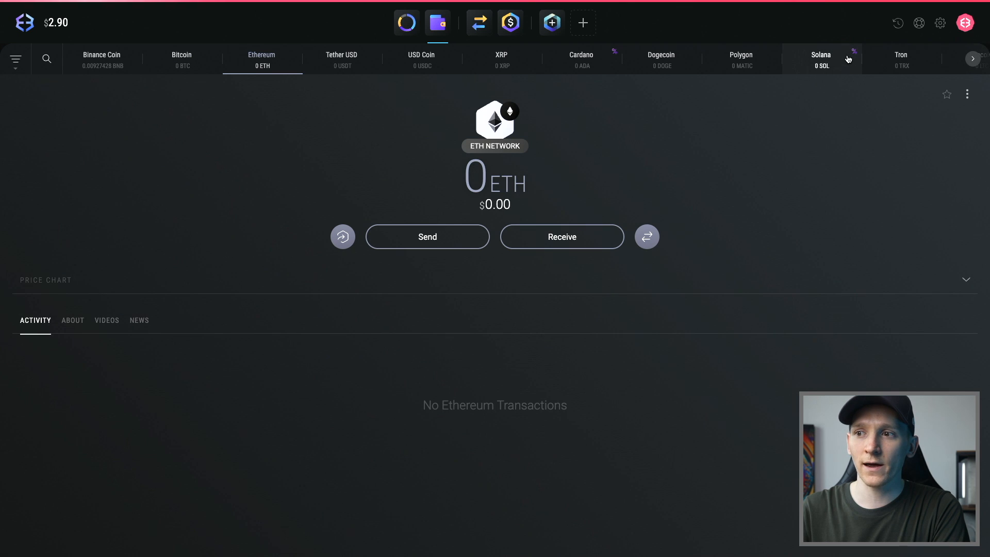
pyautogui.click(562, 237)
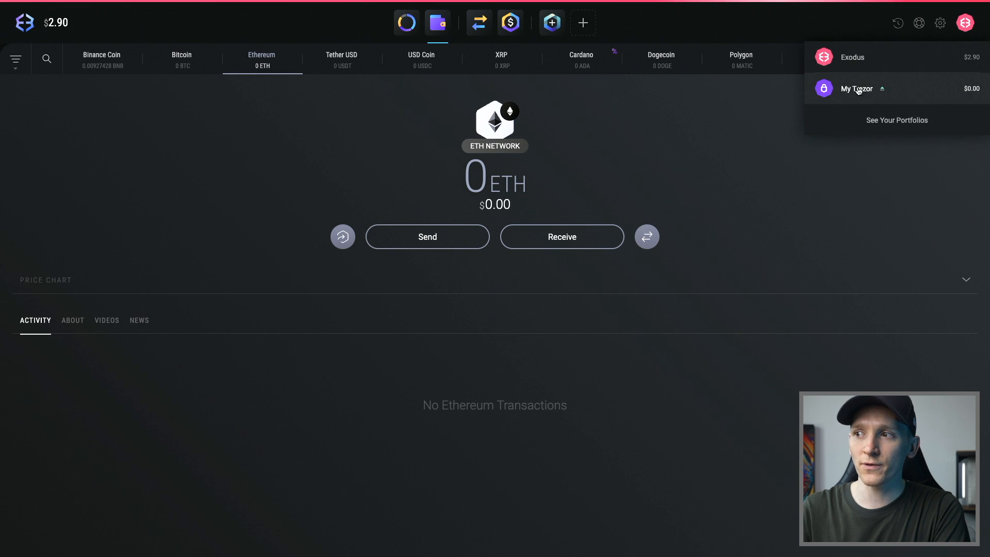
pyautogui.click(857, 88)
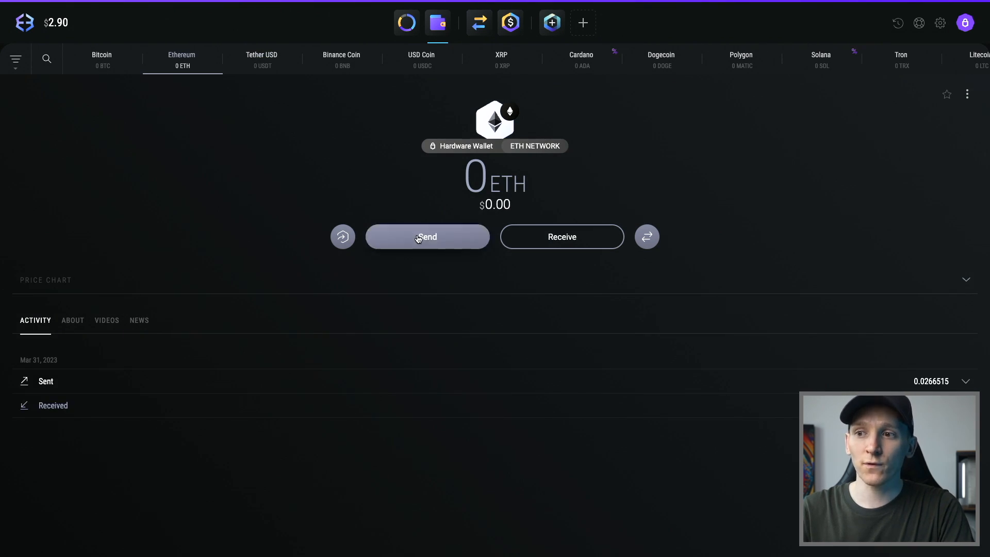
pyautogui.click(427, 236)
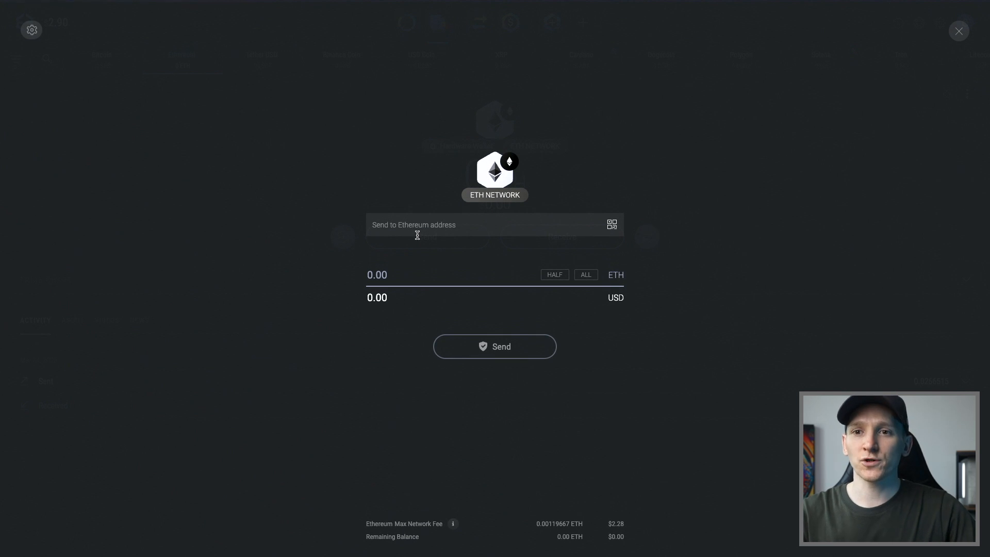